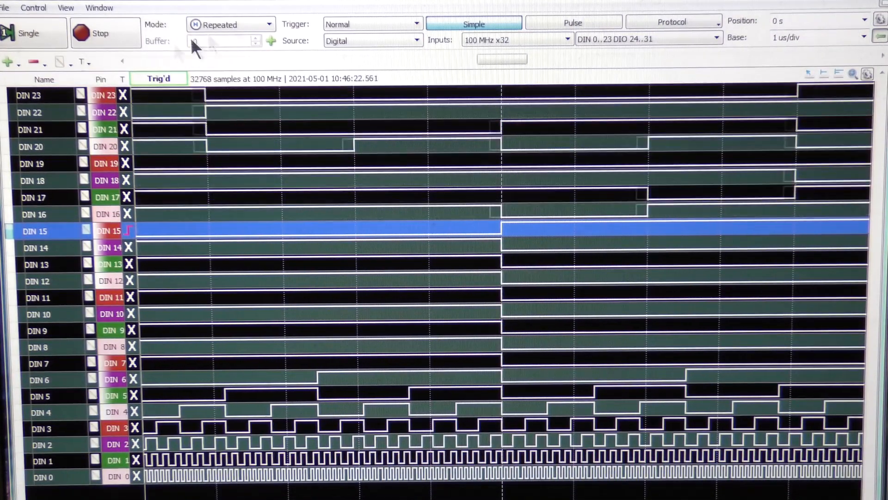
Show the Logic Analyzer's + Add list offering Signal, Bus, SPI, I2C and UART channels
left_click(100, 33)
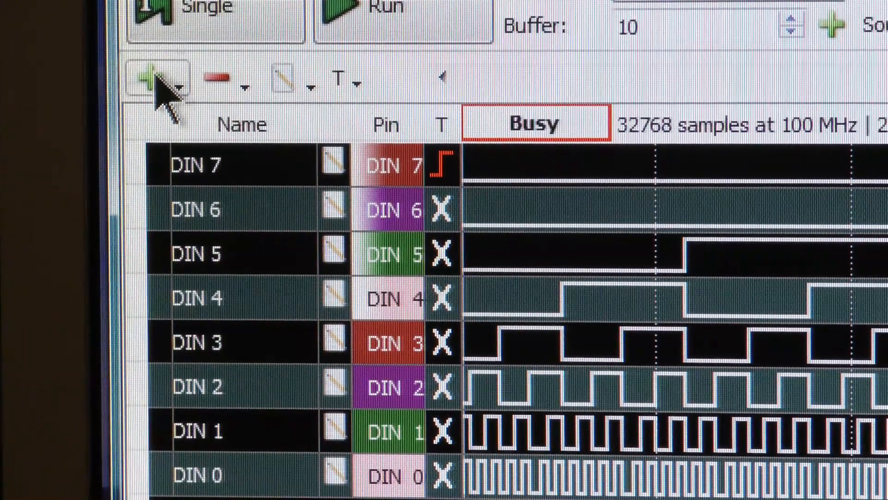
left_click(150, 83)
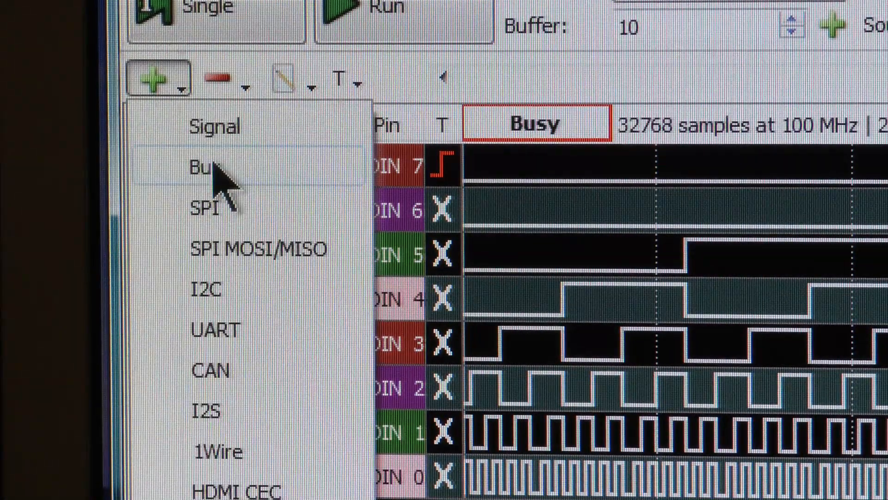
mouse_move(221, 187)
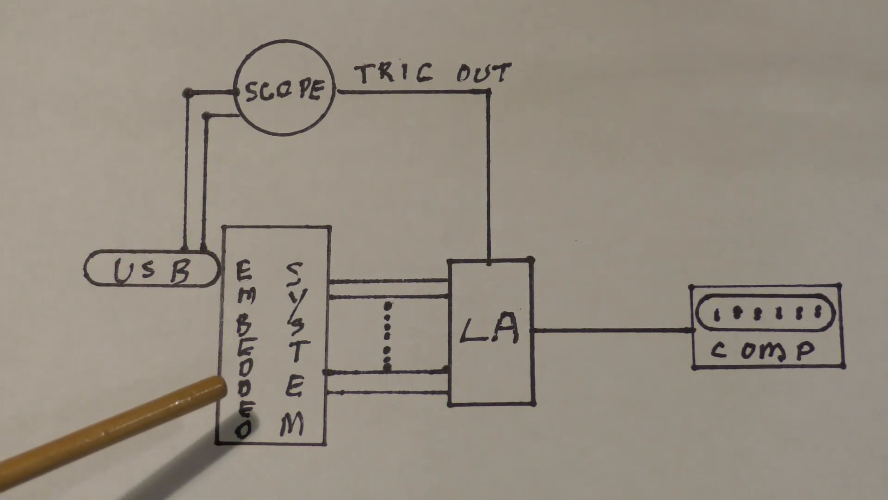
mouse_move(277, 294)
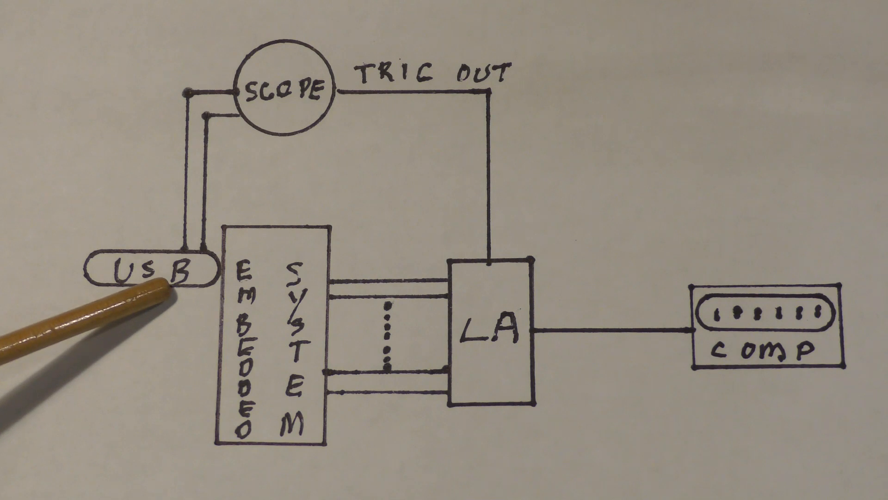
mouse_move(255, 119)
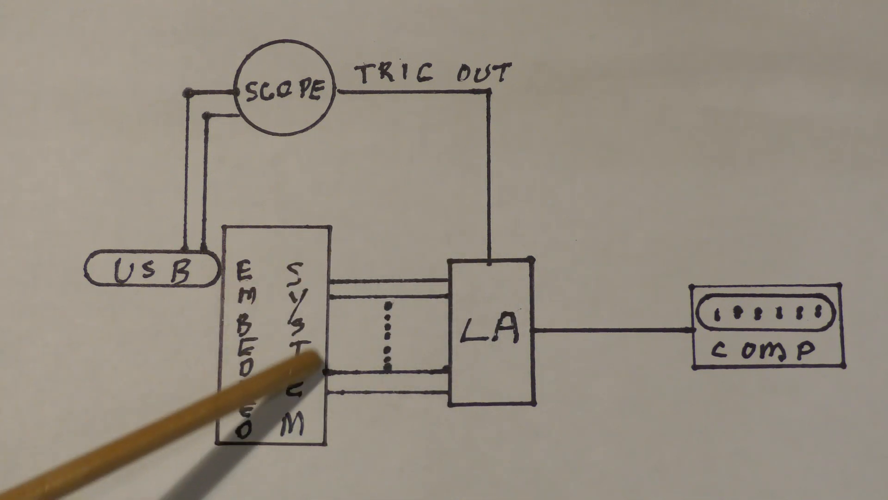
mouse_move(368, 363)
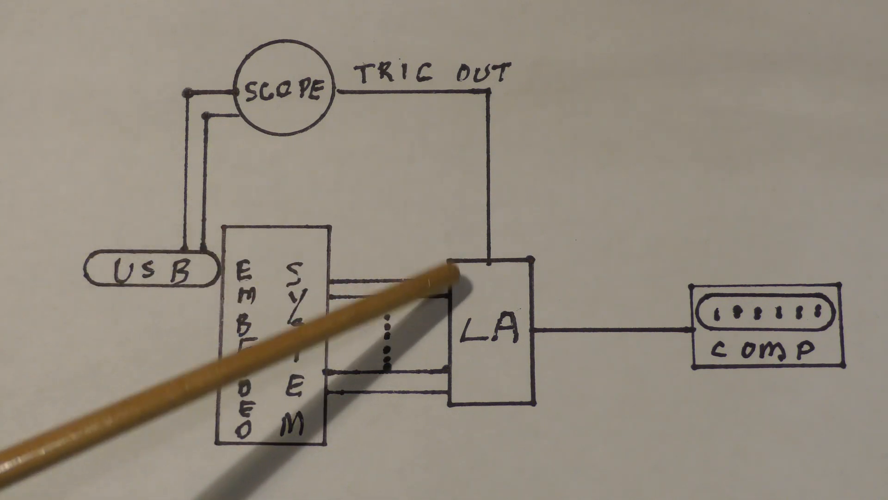
mouse_move(464, 294)
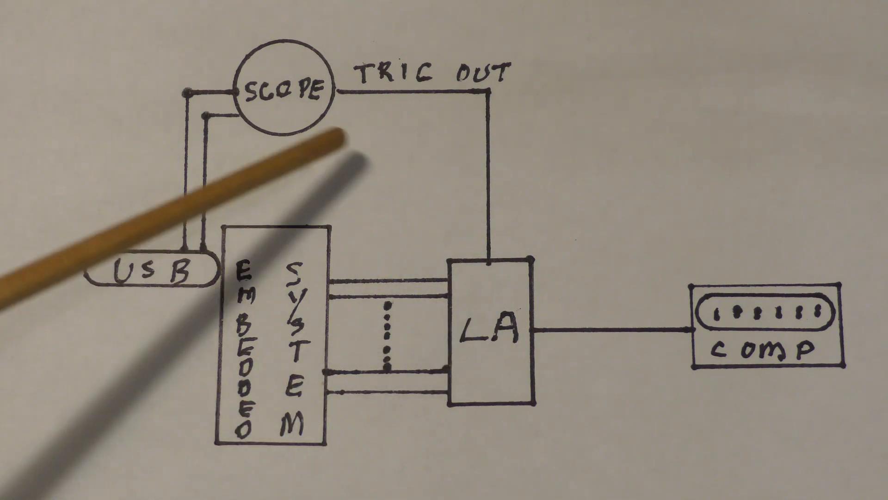
mouse_move(306, 122)
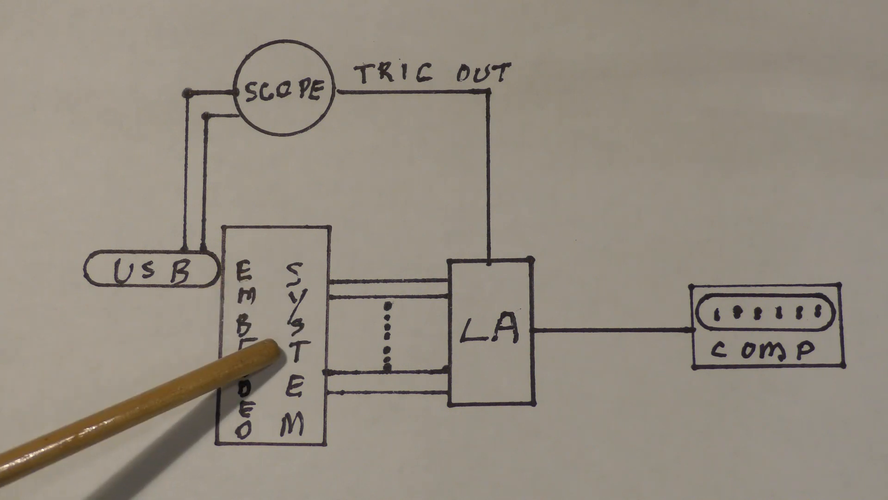
mouse_move(255, 368)
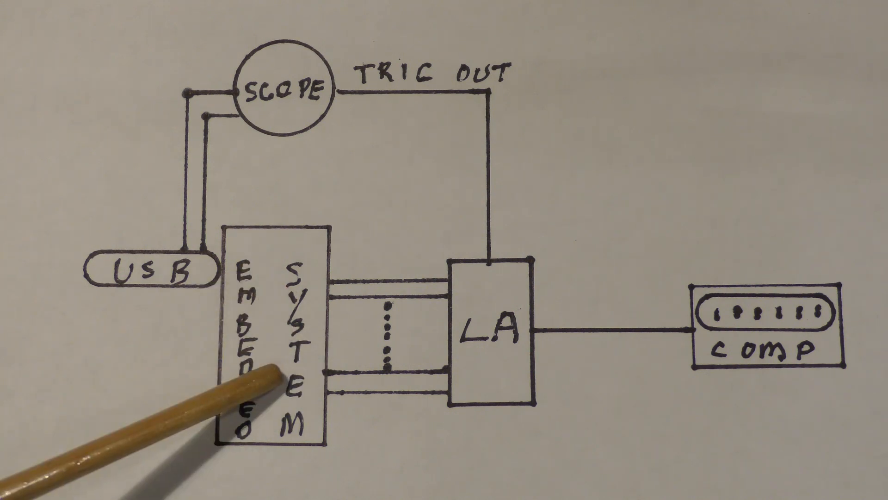